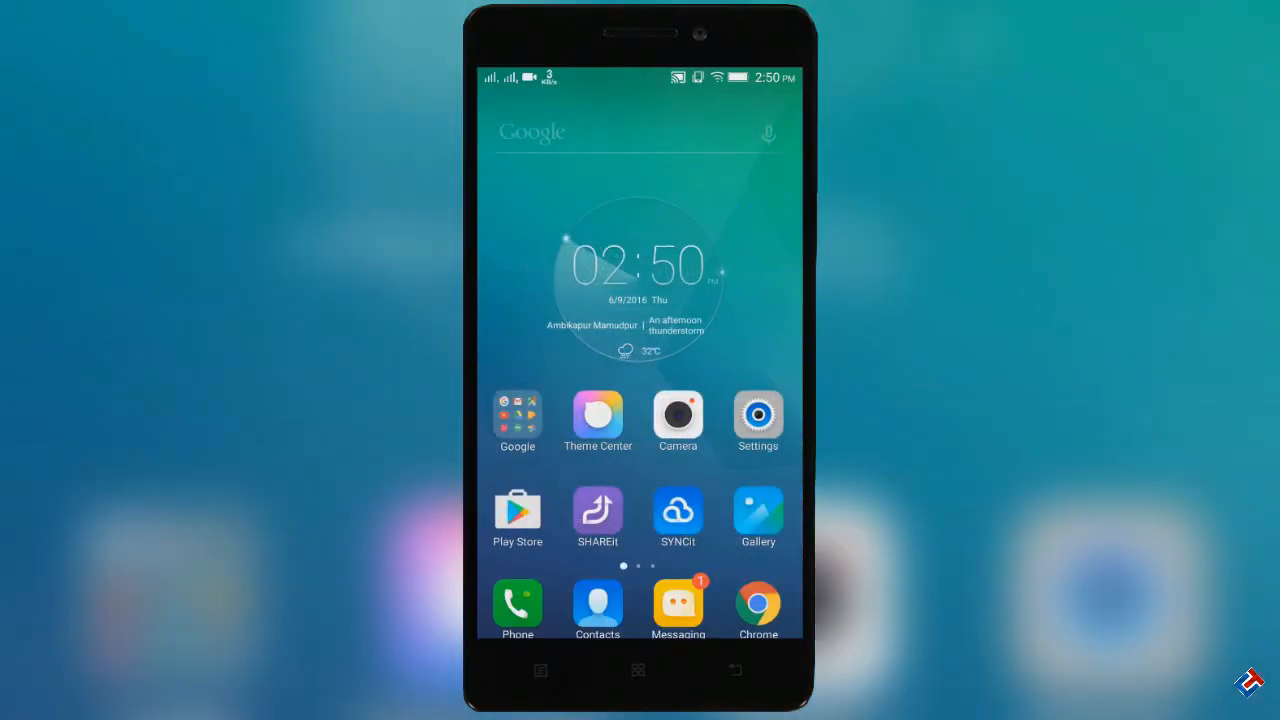
# Launch Theme Center from the home screen and browse the full grid of installed themes.
pyautogui.click(596, 412)
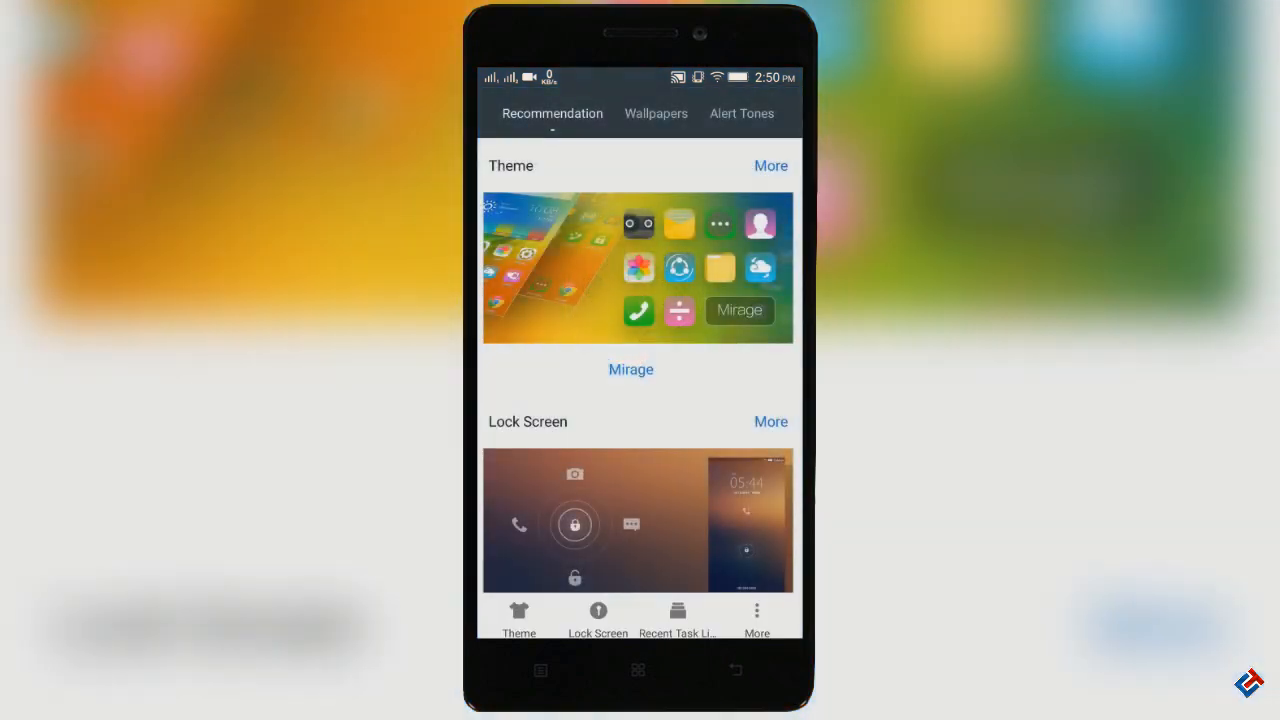
pyautogui.click(772, 164)
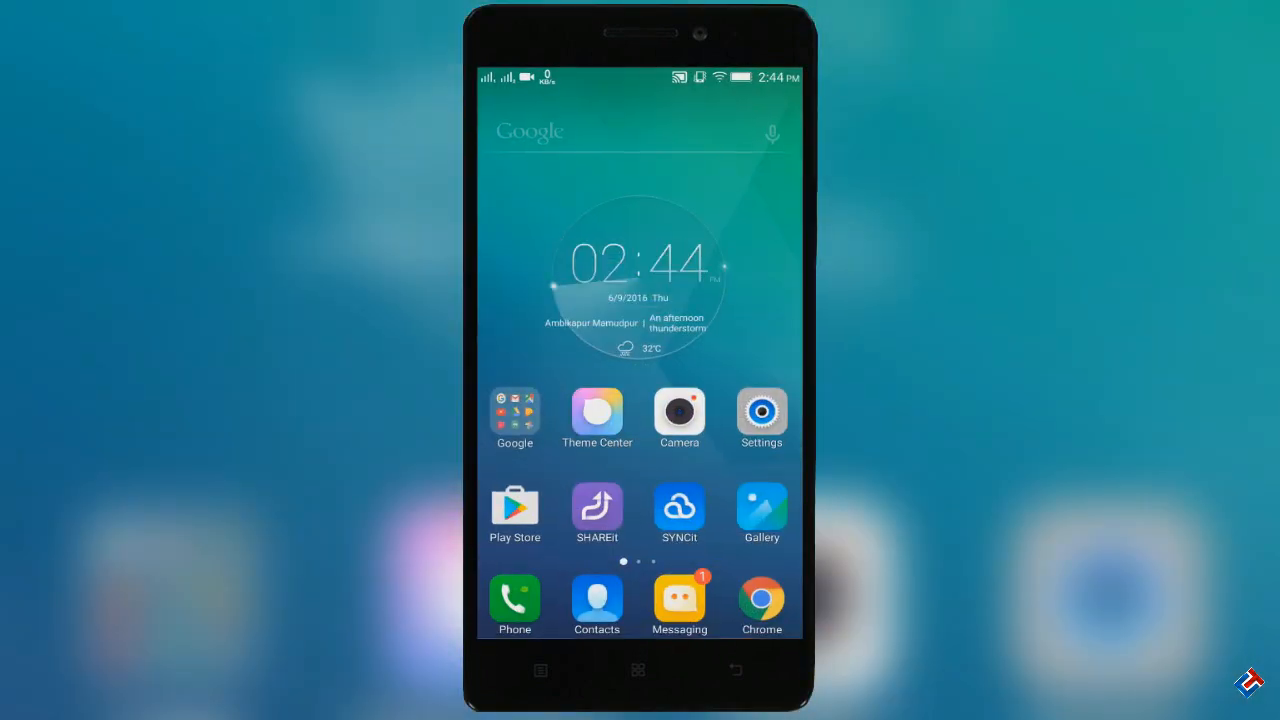
pyautogui.click(596, 412)
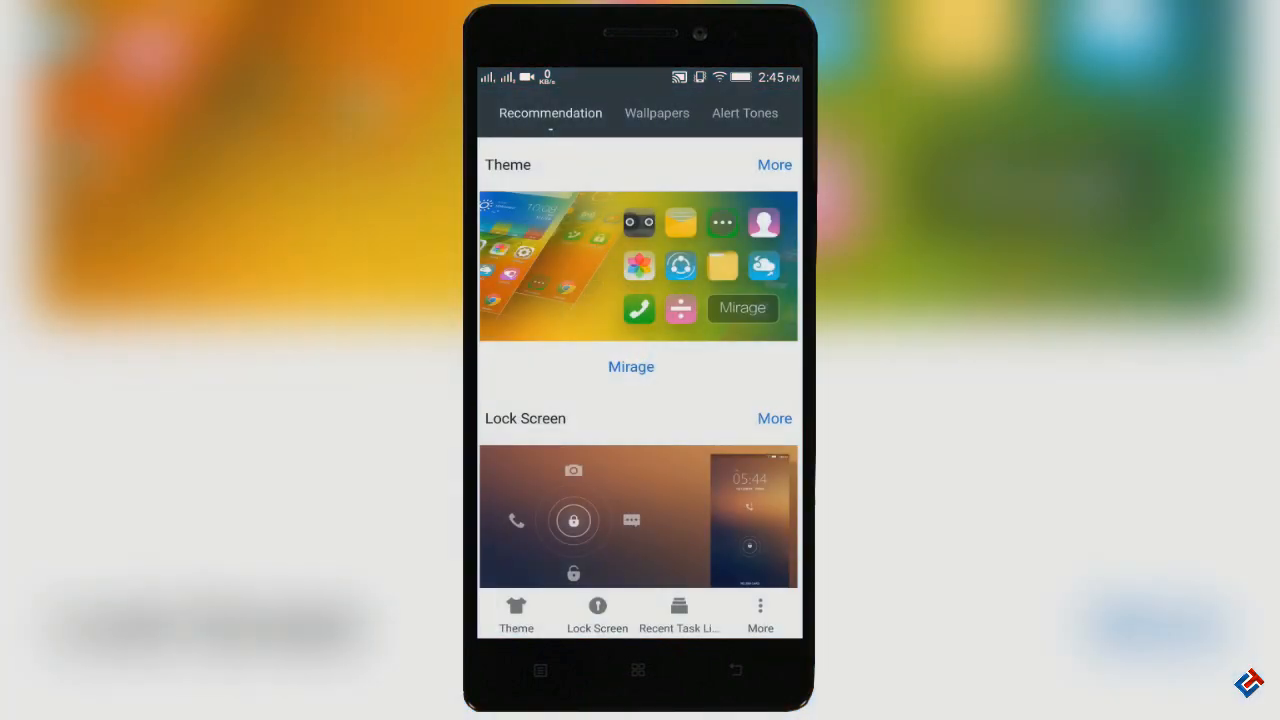
pyautogui.click(774, 164)
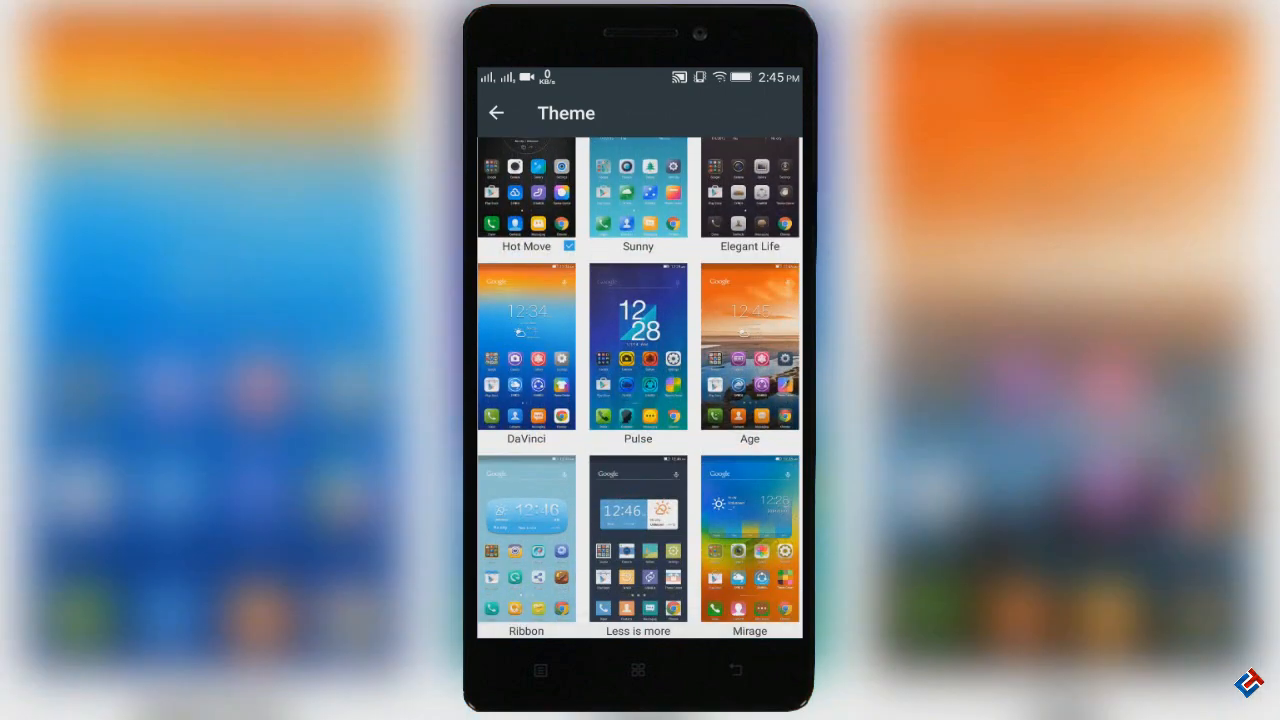
pyautogui.scroll(-3)
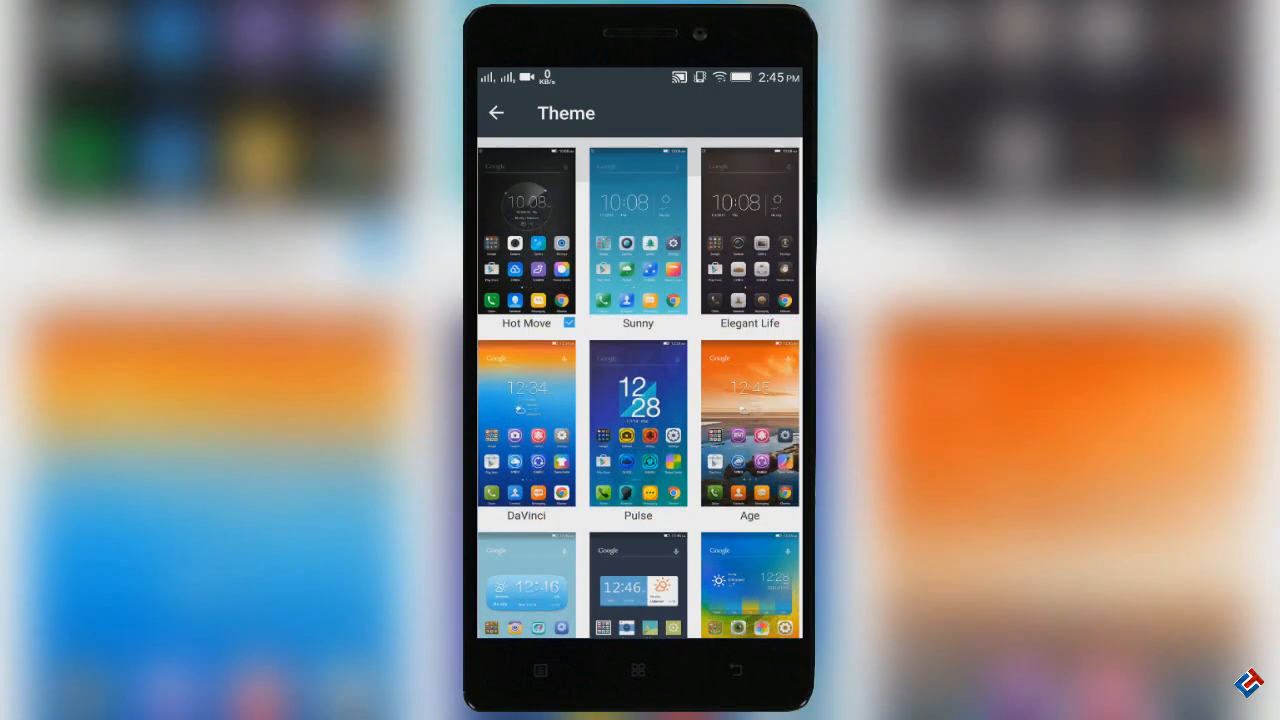
pyautogui.scroll(3)
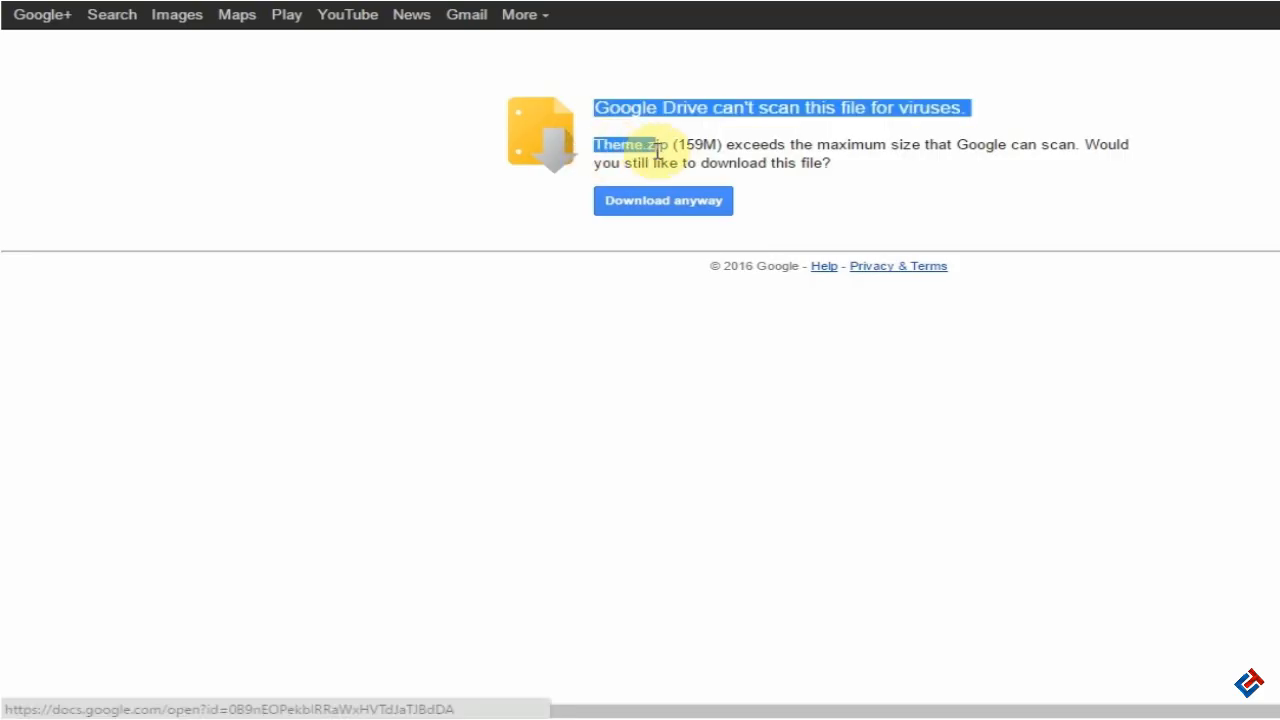
pyautogui.moveTo(760, 294)
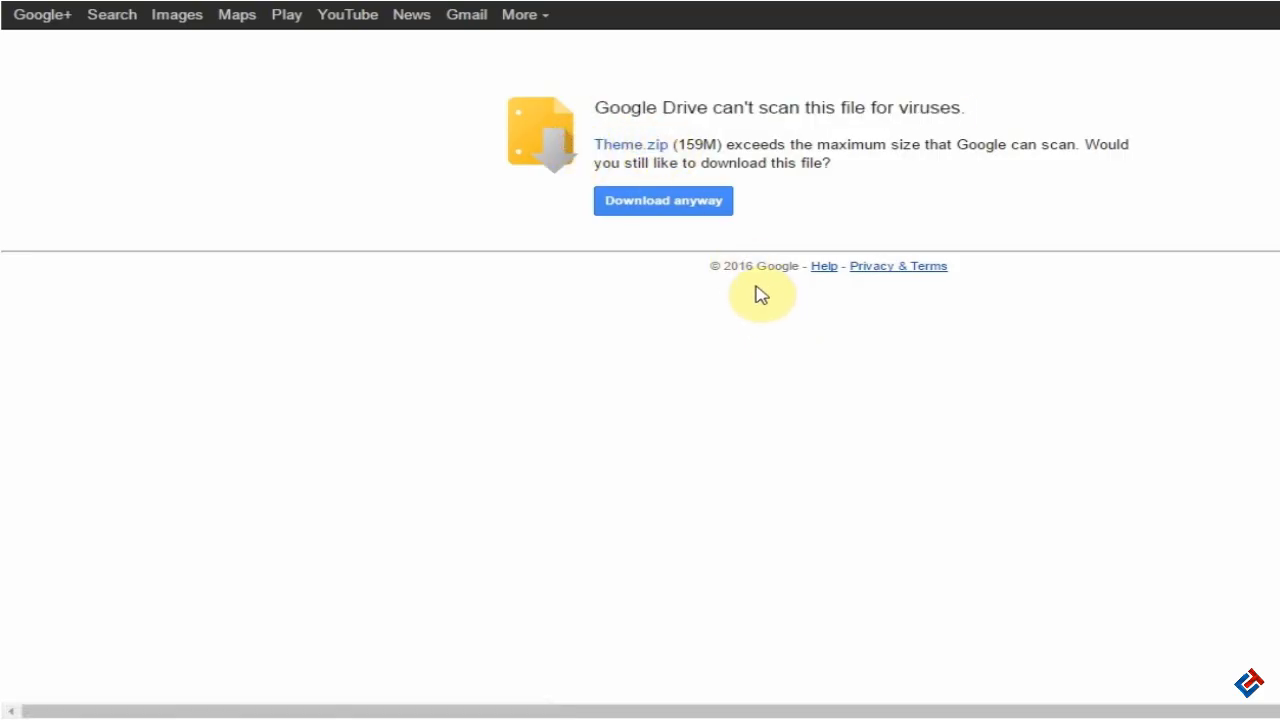
pyautogui.moveTo(700, 200)
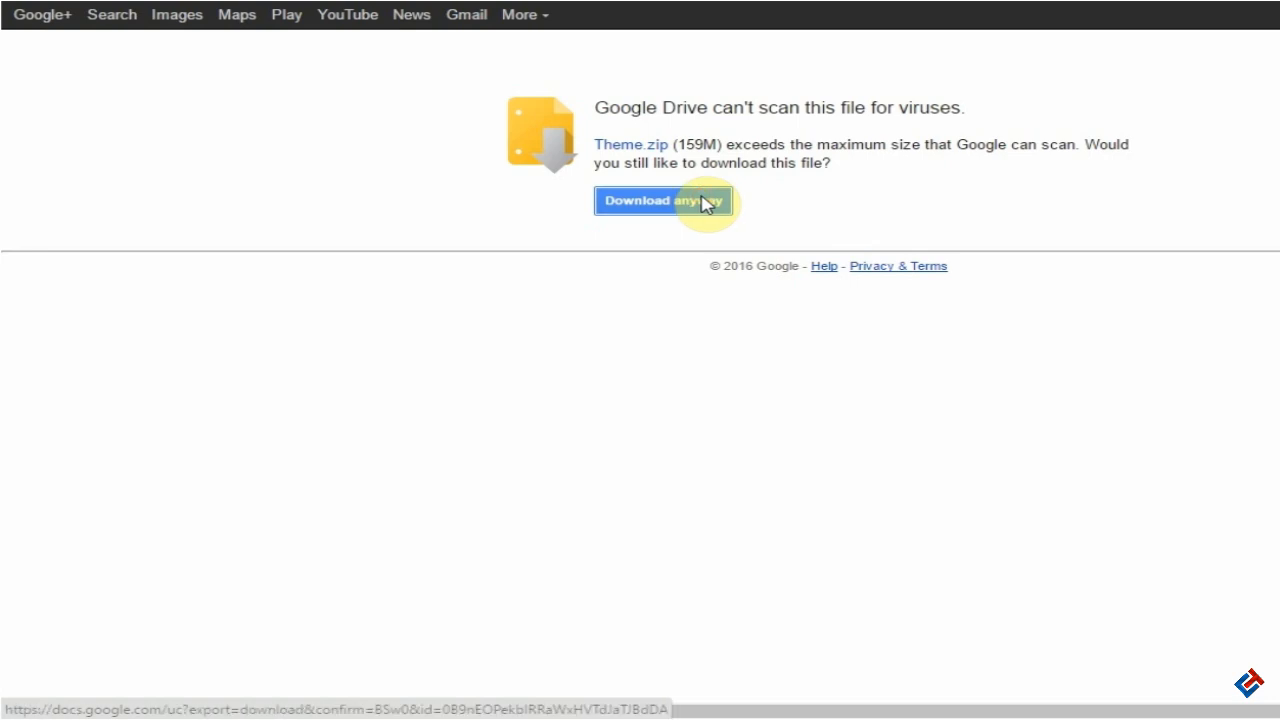
# Choose Download anyway on the Google Drive virus-scan warning to fetch the 159 MB Theme.zip.
pyautogui.click(664, 200)
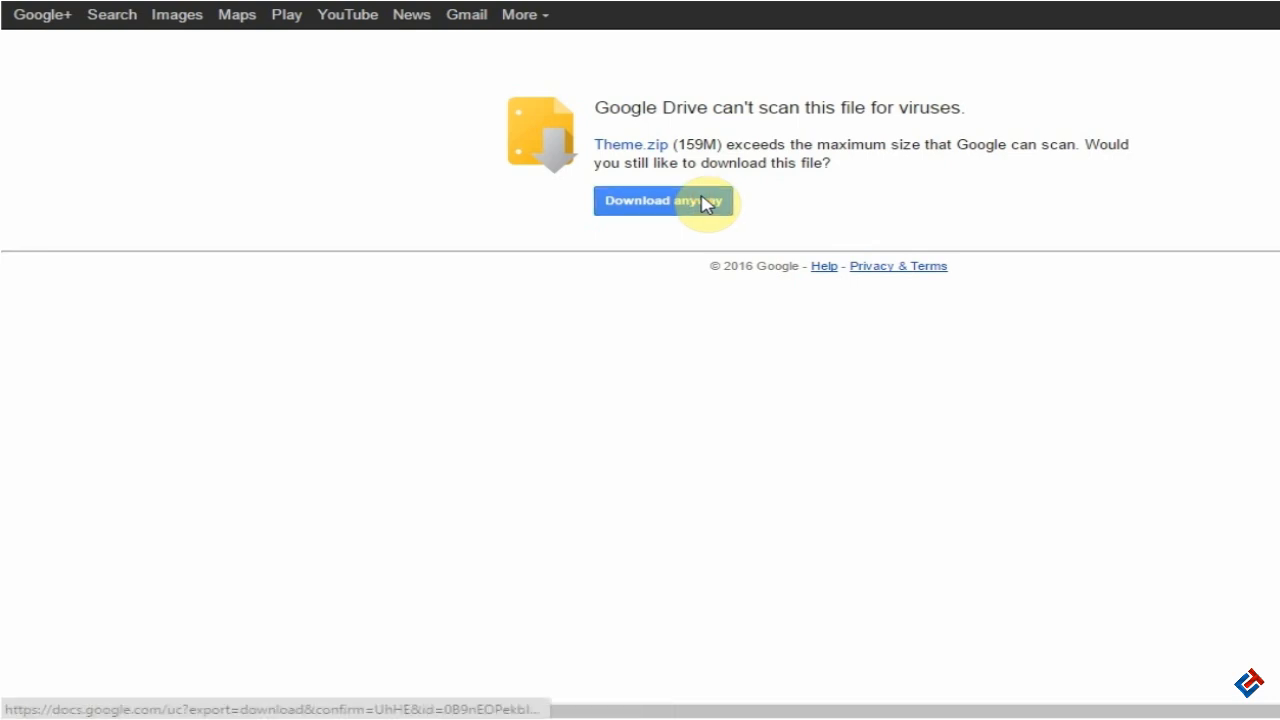
pyautogui.click(664, 200)
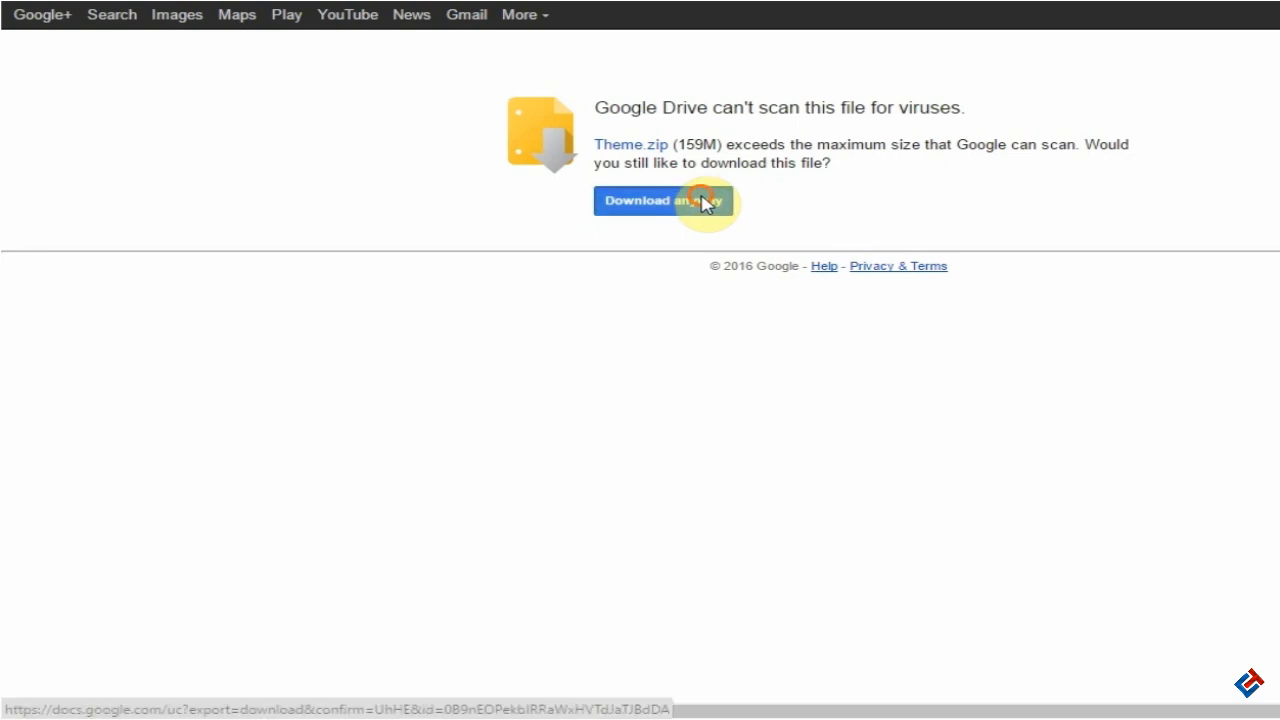
pyautogui.click(664, 200)
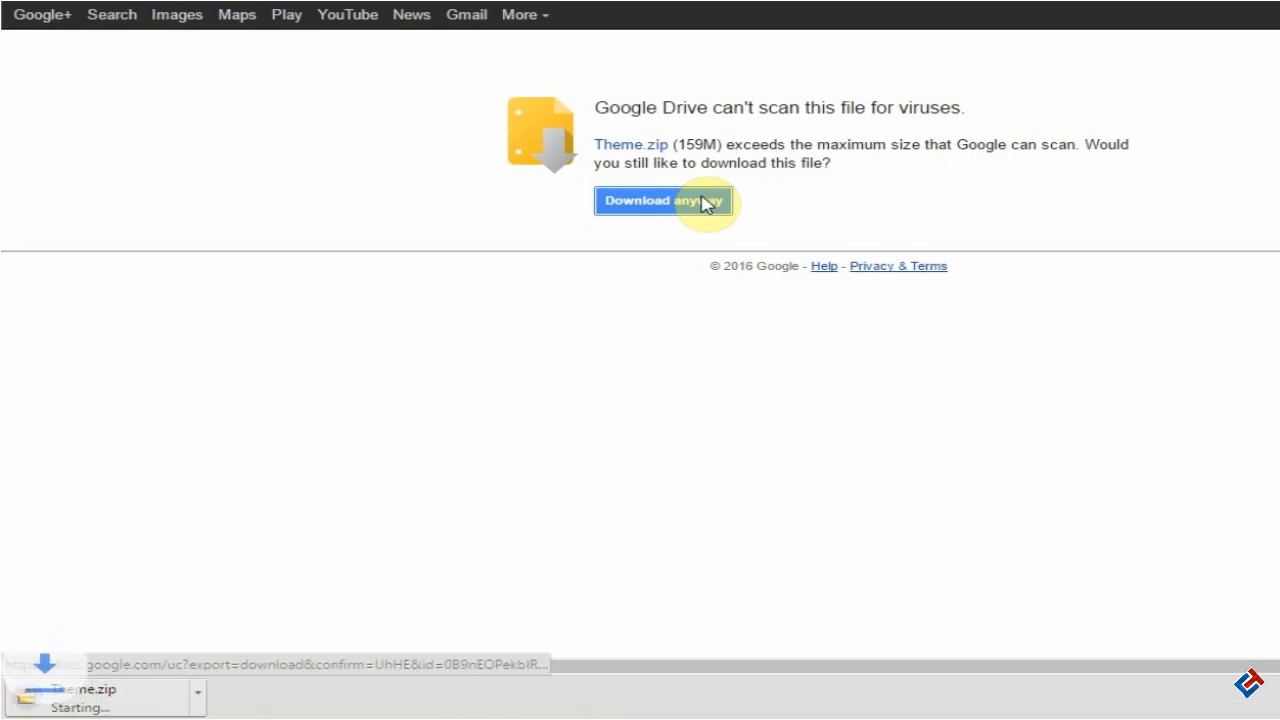
pyautogui.click(664, 200)
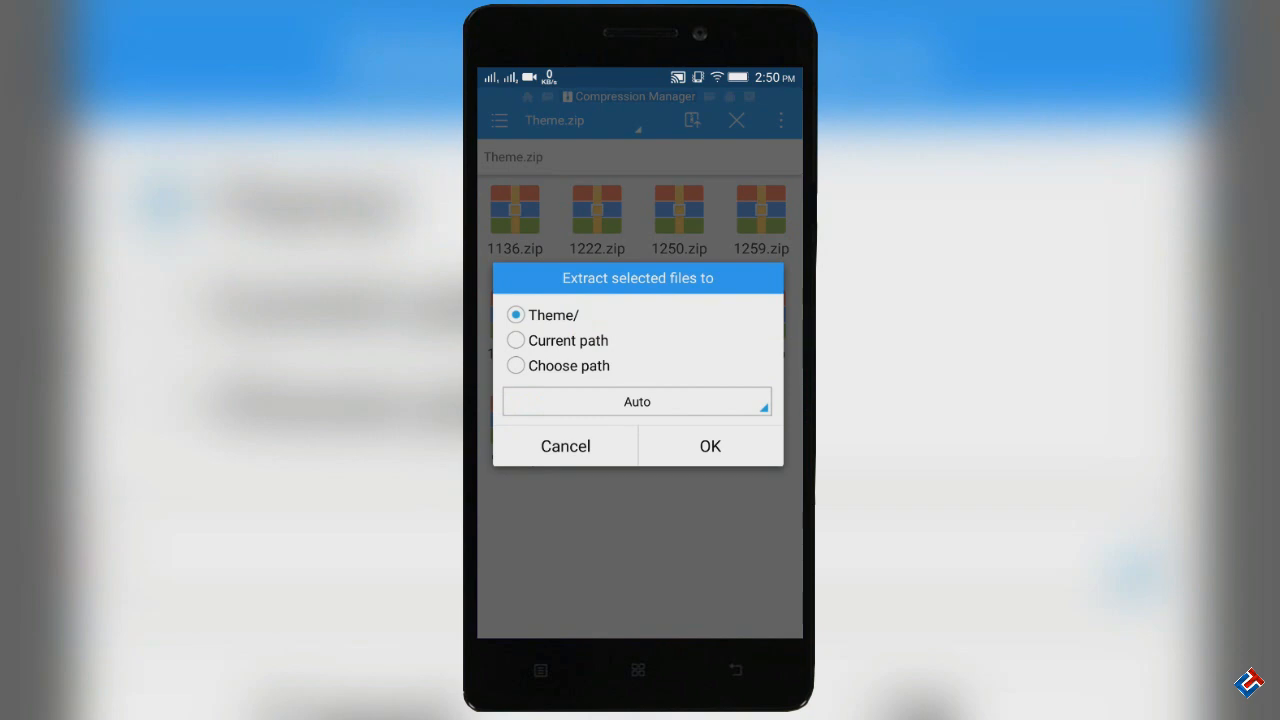
# Extract the theme zip files to the /sdcard/ root via Choose path.
pyautogui.click(516, 364)
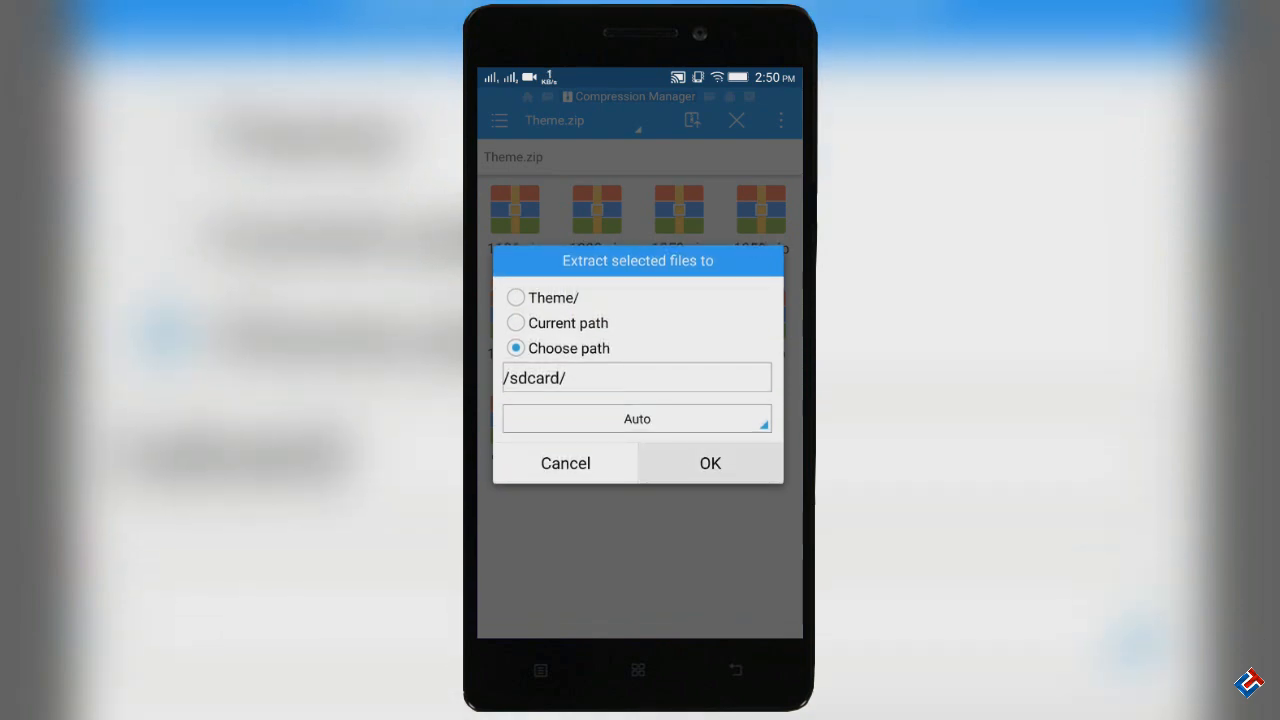
pyautogui.click(708, 462)
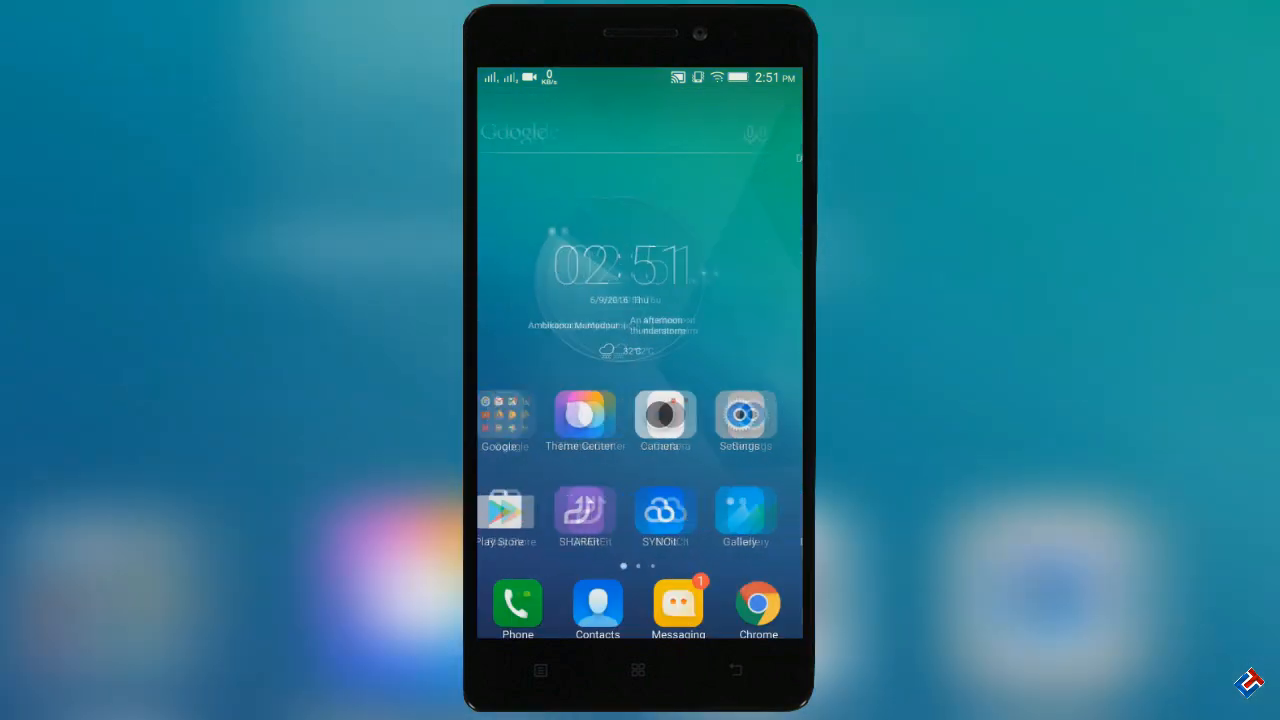
# Import all theme files into Theme Center and dismiss the import-success message.
pyautogui.click(584, 412)
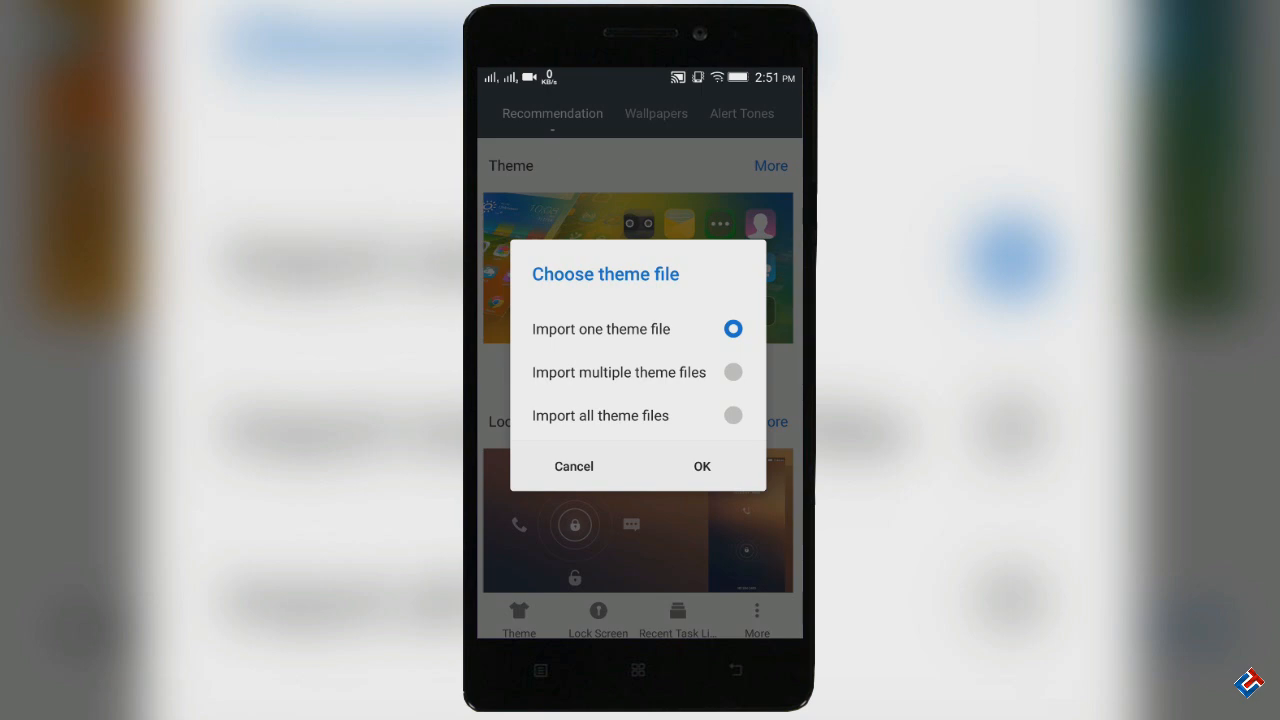
pyautogui.click(732, 414)
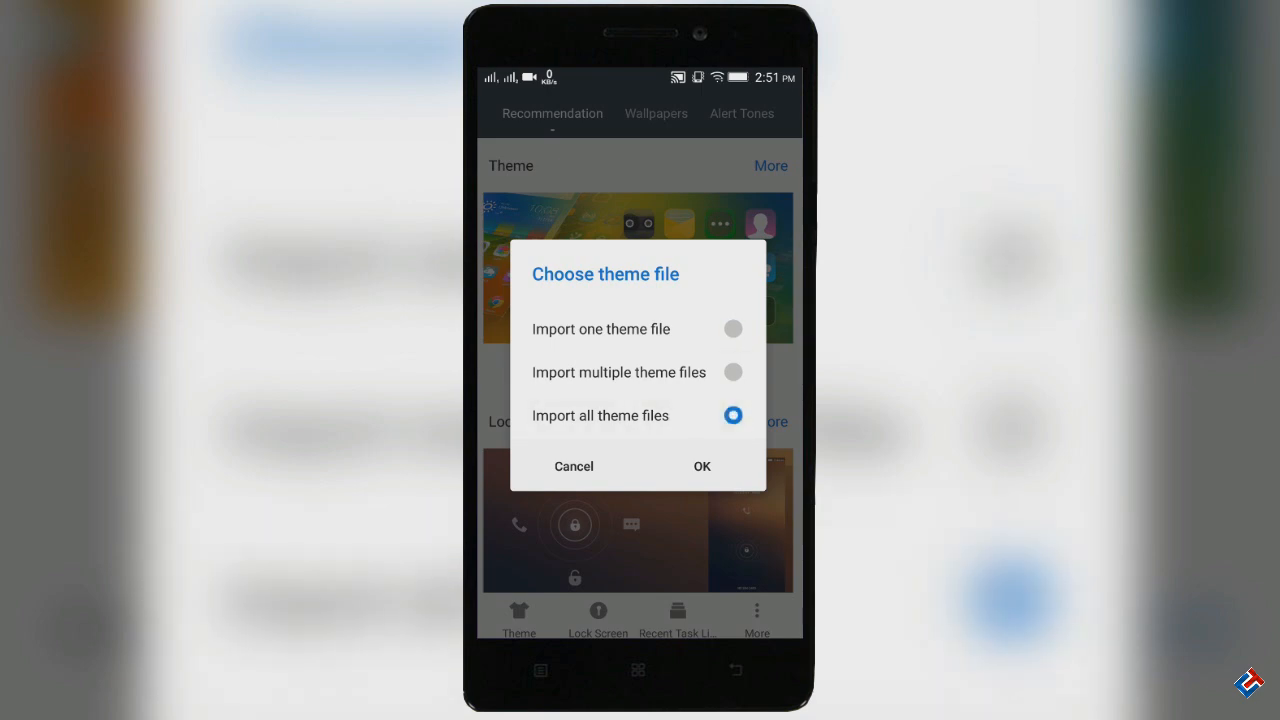
pyautogui.click(700, 466)
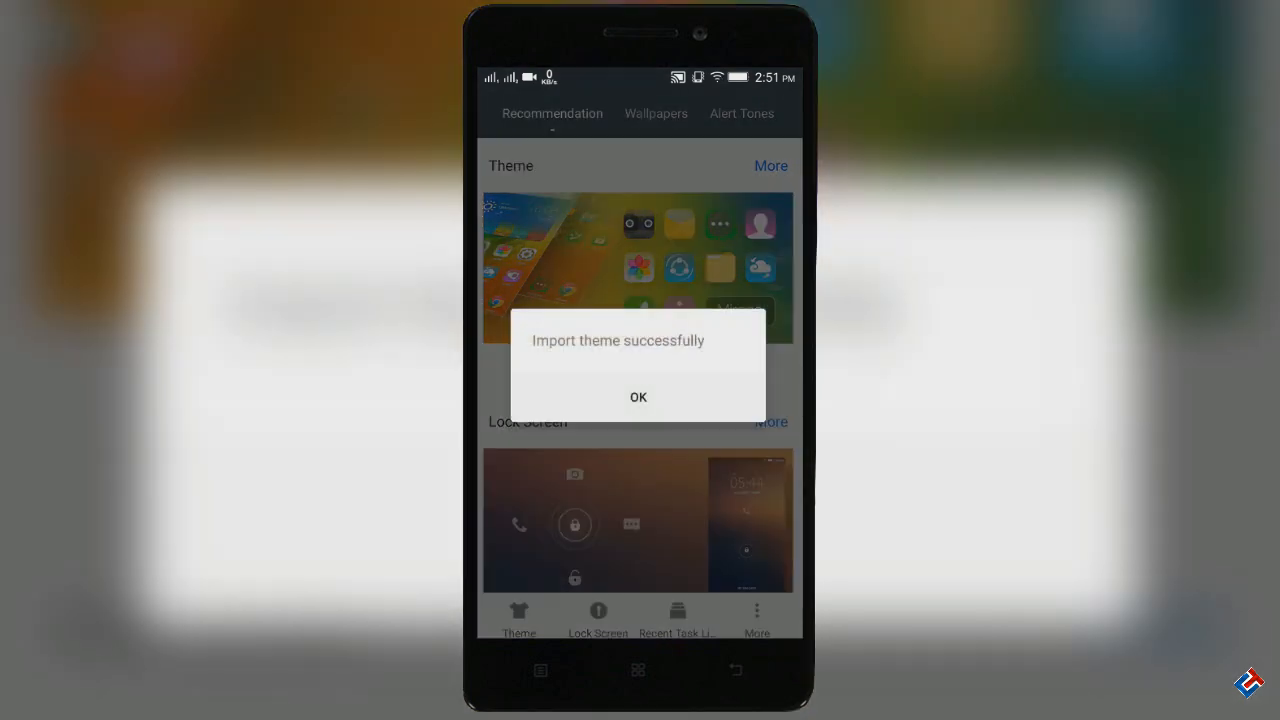
pyautogui.click(638, 396)
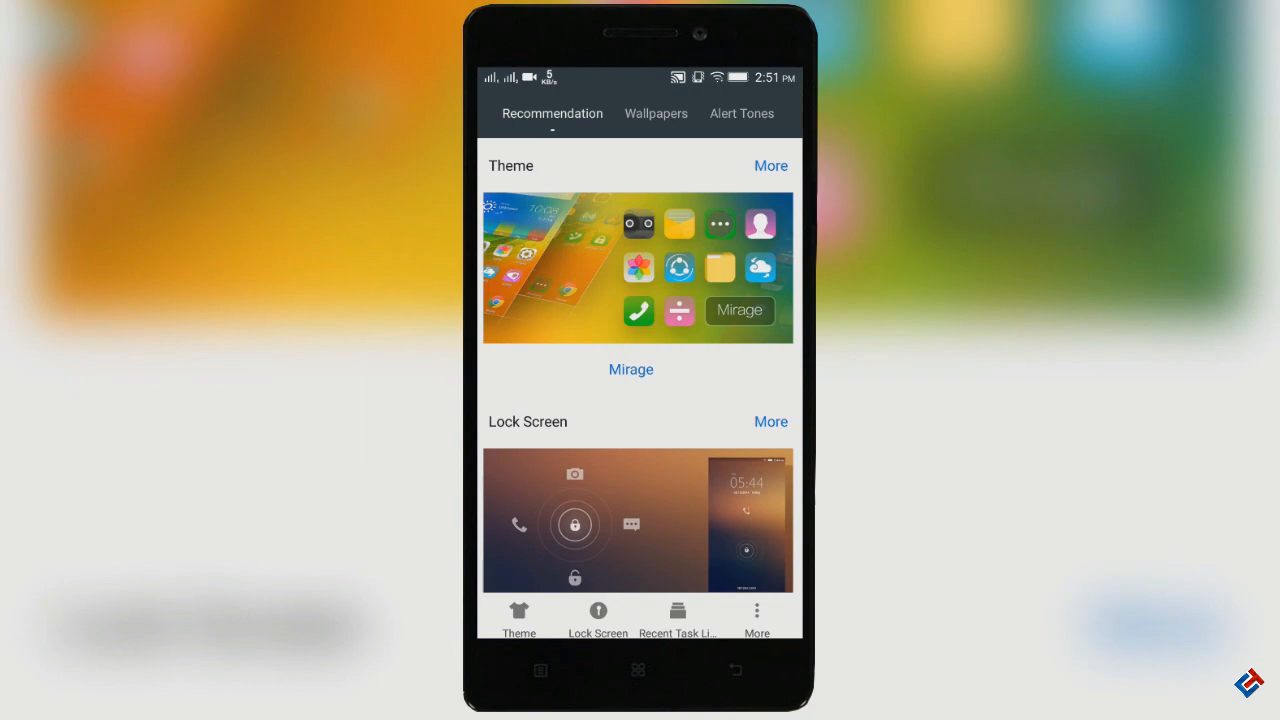
# Browse the theme grid down to the imported themes such as iOS 6 and ios9 1.4.3.
pyautogui.click(770, 164)
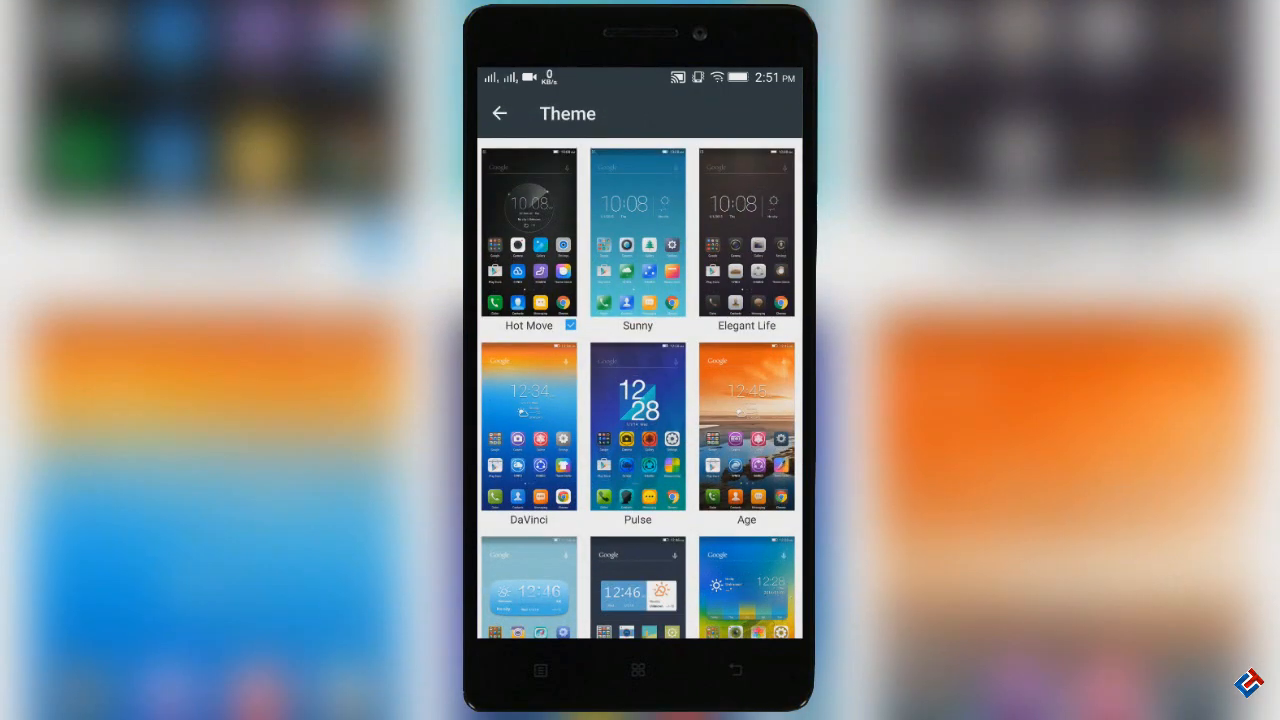
pyautogui.scroll(-3)
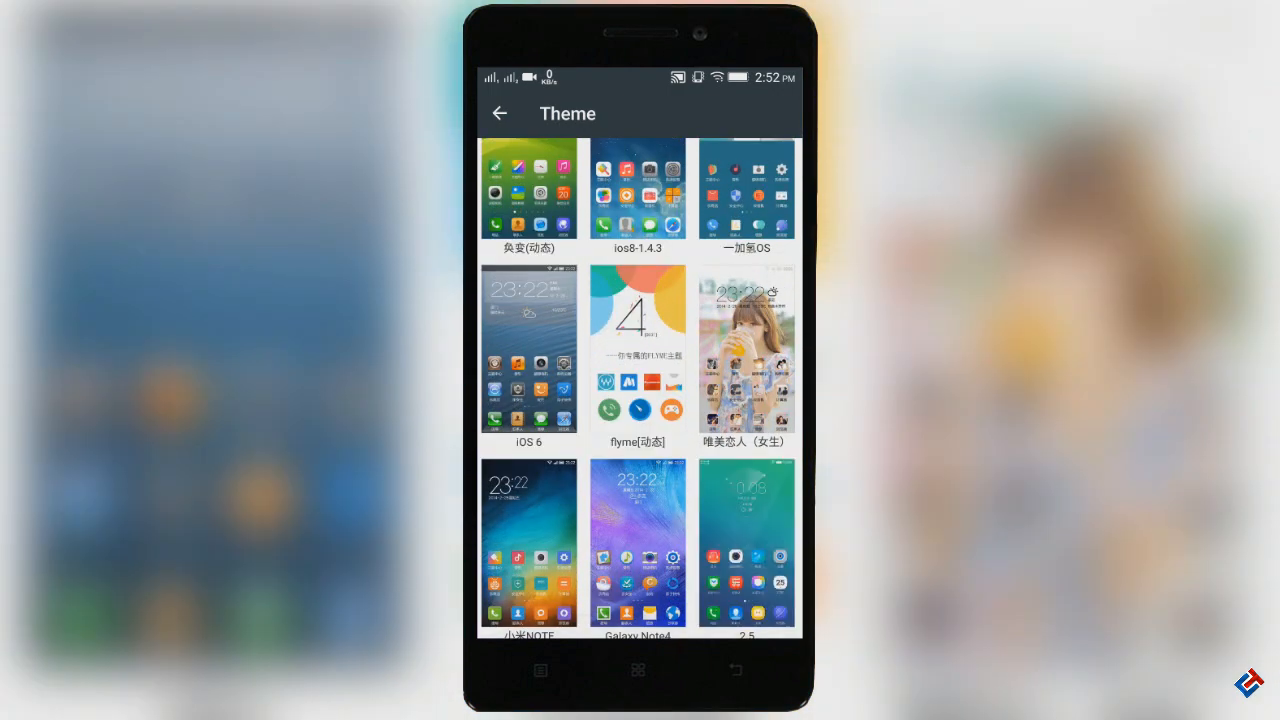
pyautogui.scroll(3)
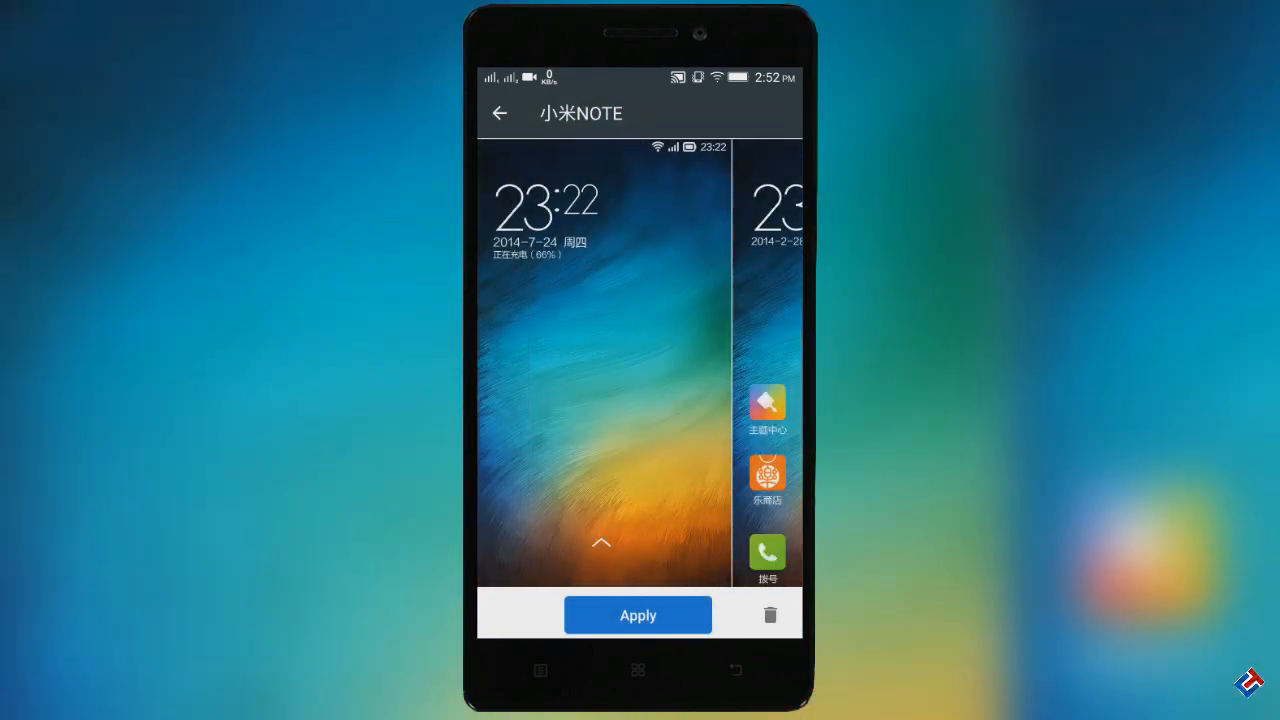
# Apply the 小米NOTE theme and swipe through the restyled MIUI-look home screen pages.
pyautogui.click(638, 614)
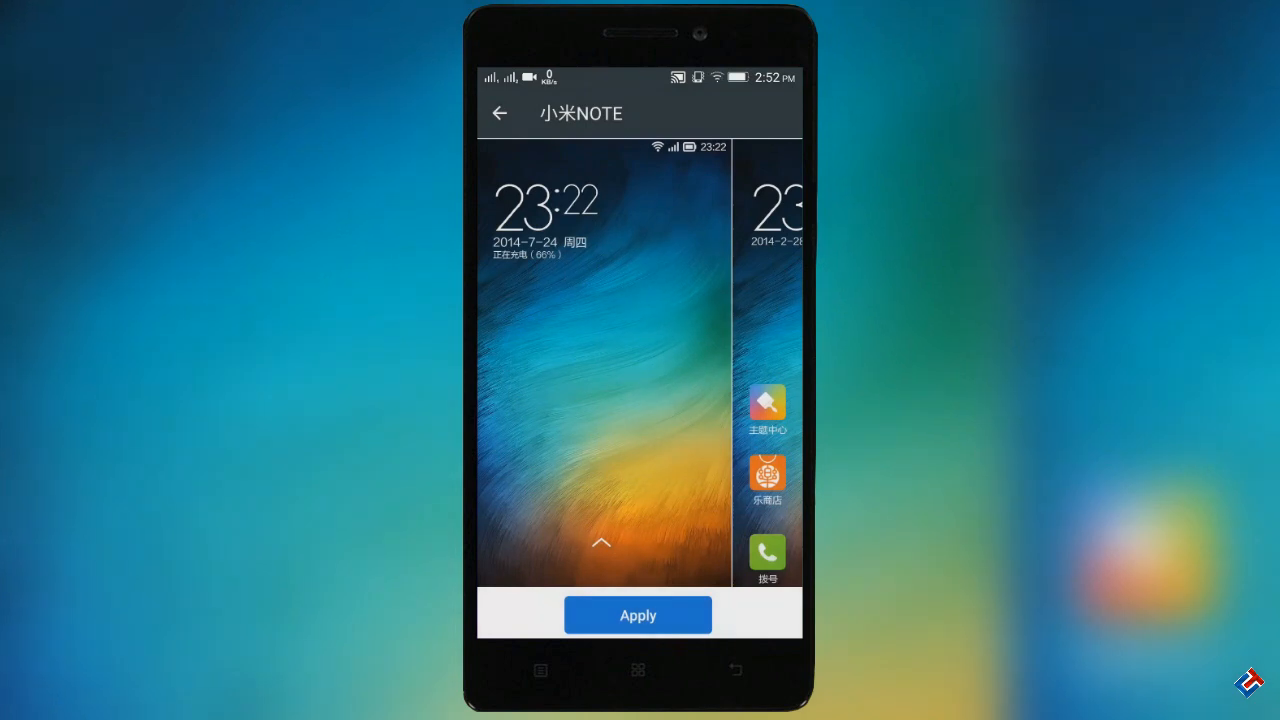
pyautogui.click(636, 614)
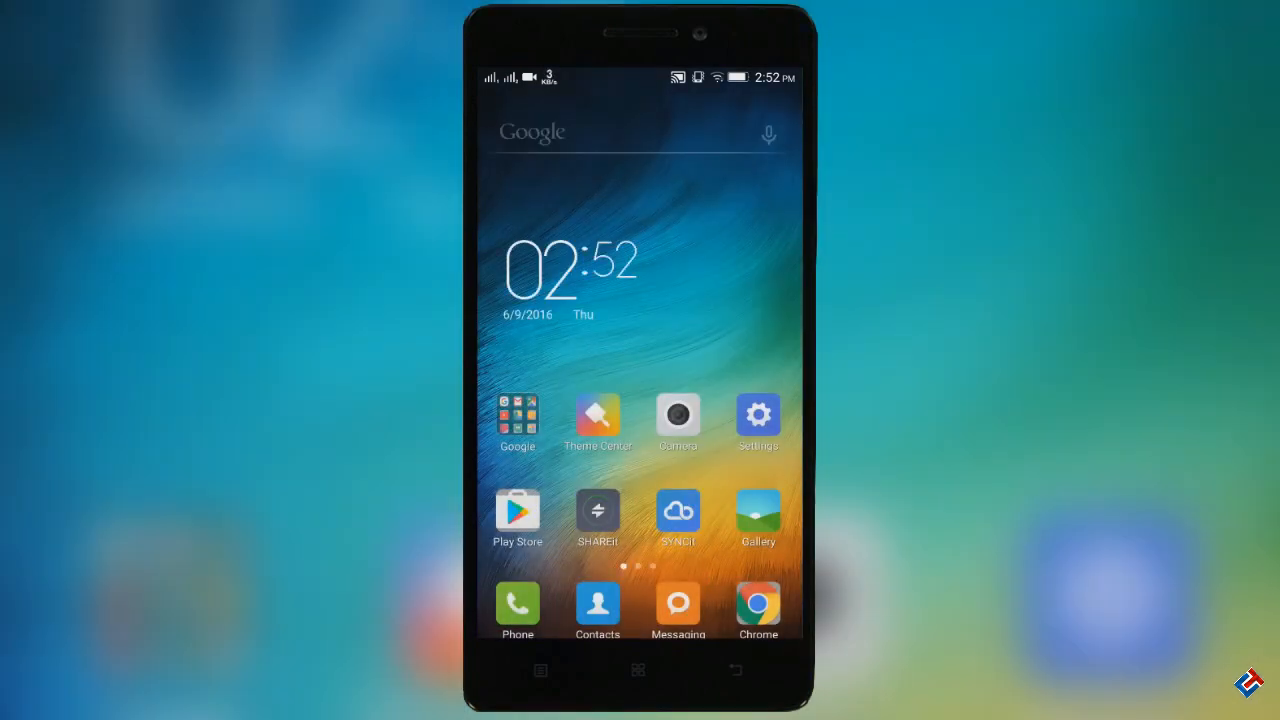
pyautogui.hscroll(-3)
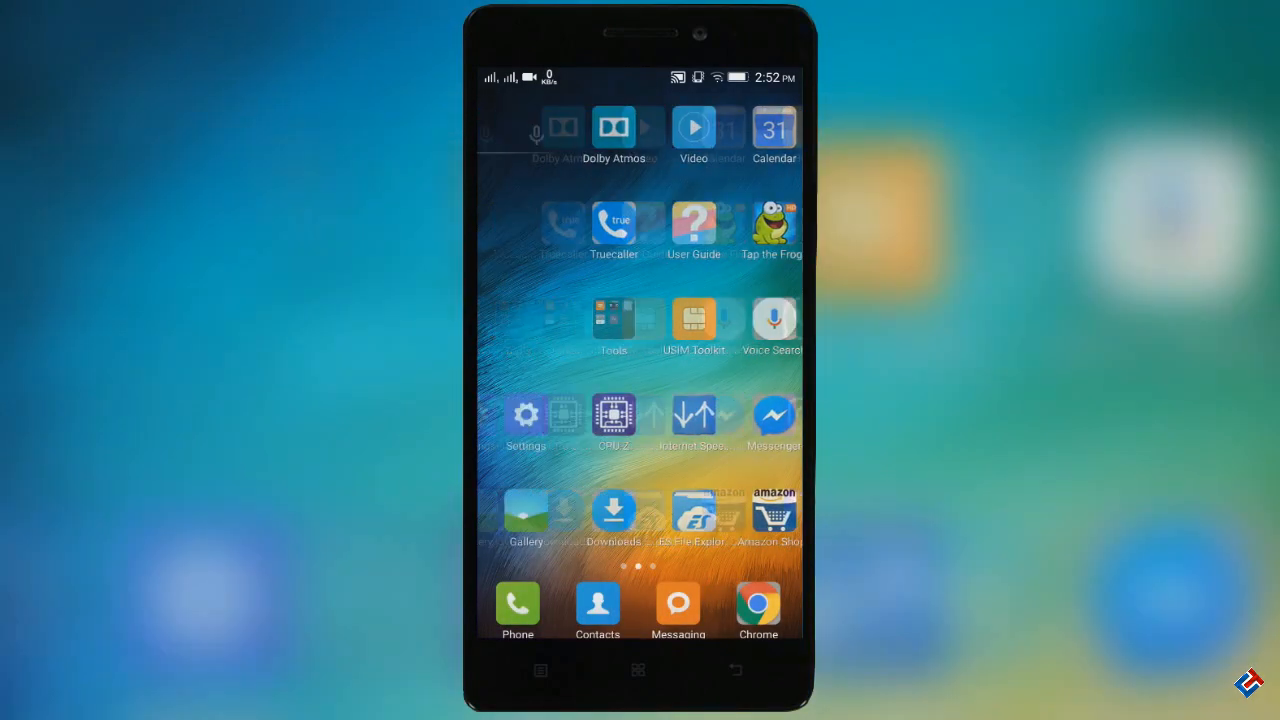